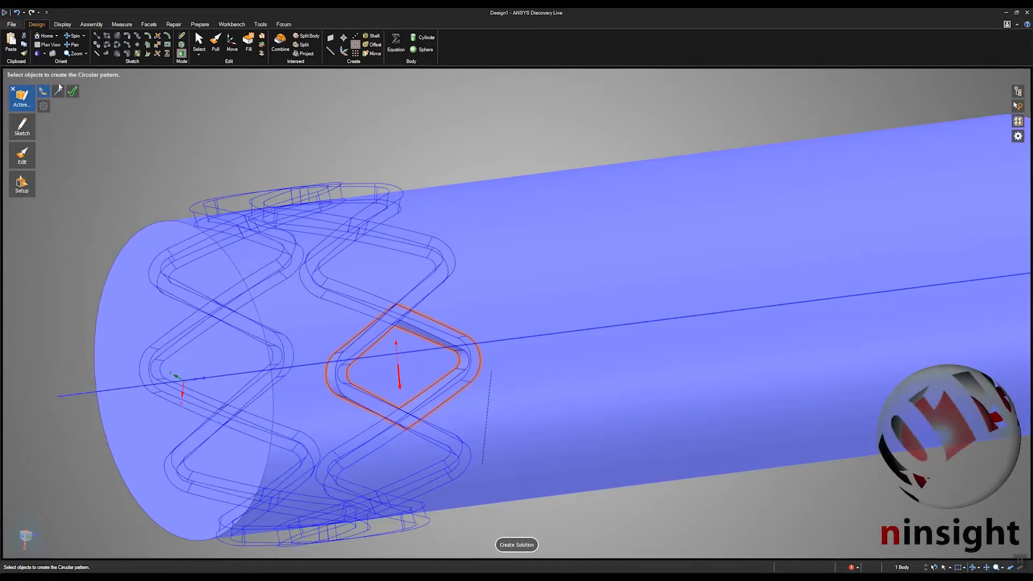
# - Wrap the diamond stent cell onto the tube and pattern it circularly into the full stent
pyautogui.click(199, 24)
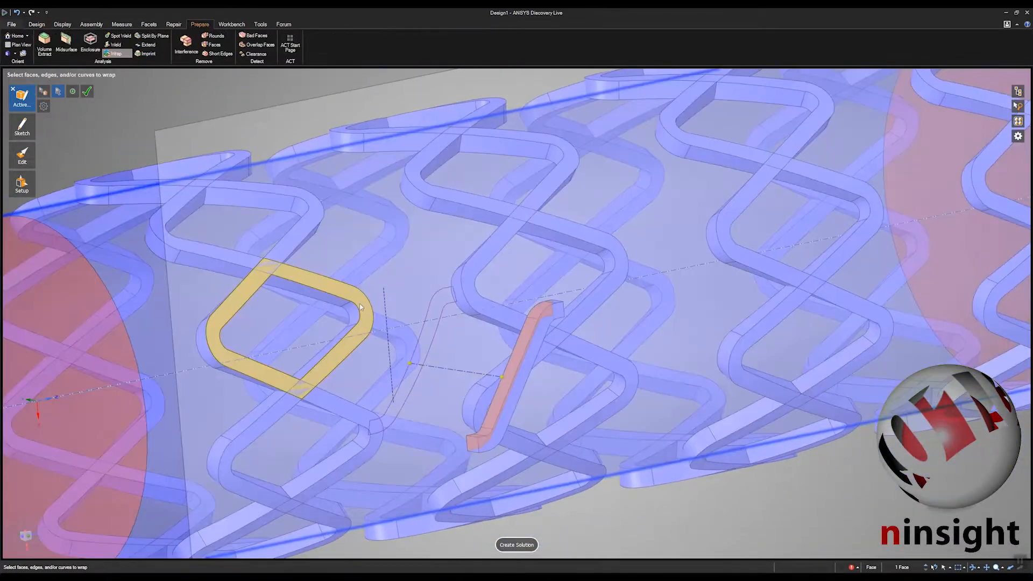
pyautogui.click(517, 544)
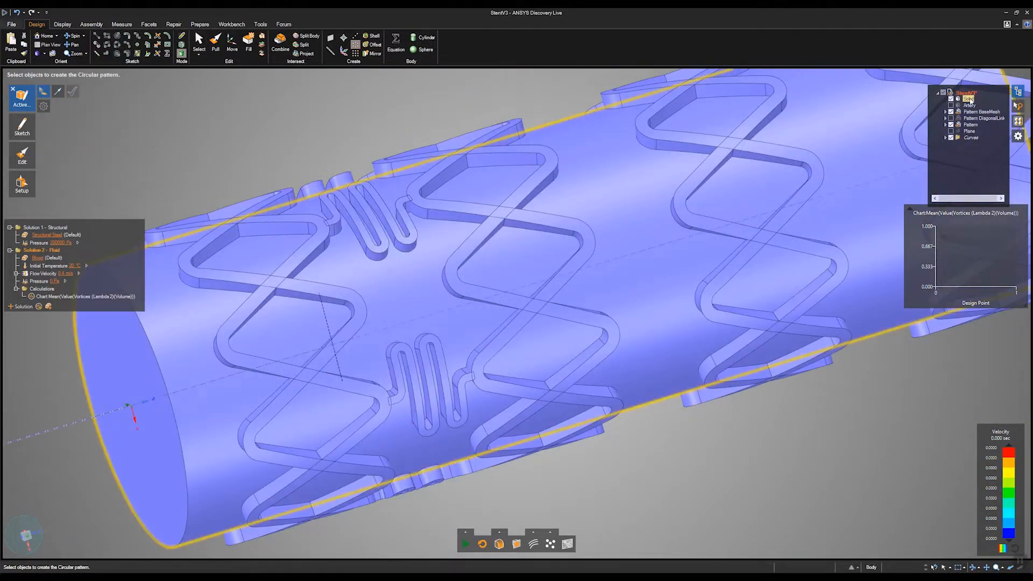
pyautogui.click(550, 543)
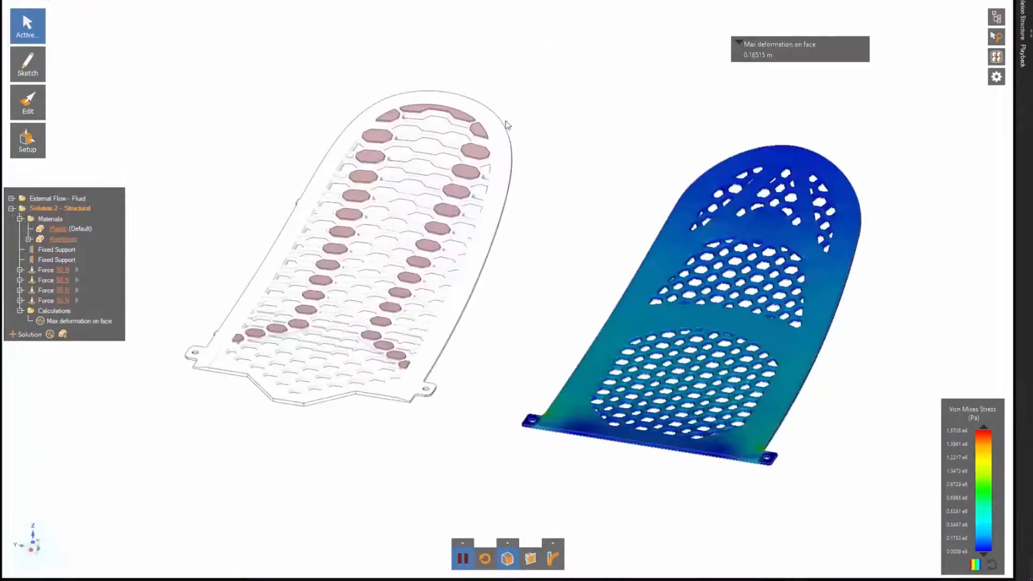
# - Display the Von Mises Stress contour on the perforated ski plate
pyautogui.click(552, 555)
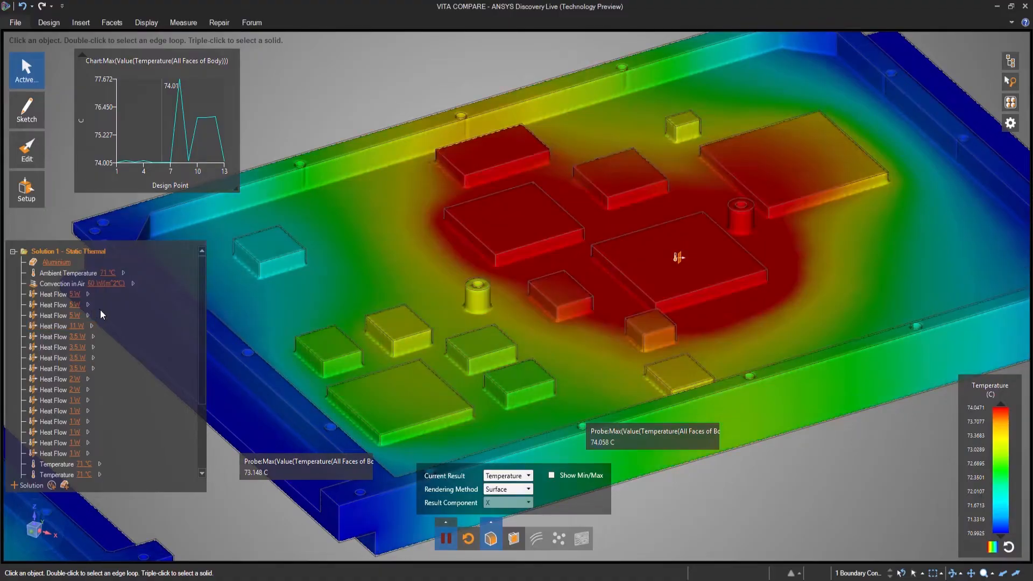
# - List the Surface, Composite, Inverse Surface, Iso-Surface and MIP rendering methods for temperature
pyautogui.click(528, 490)
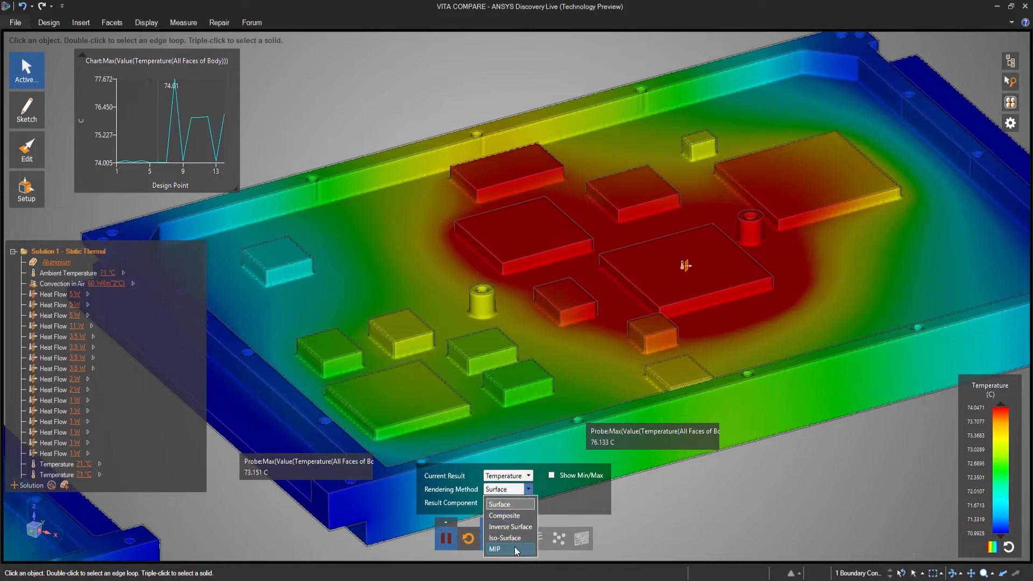